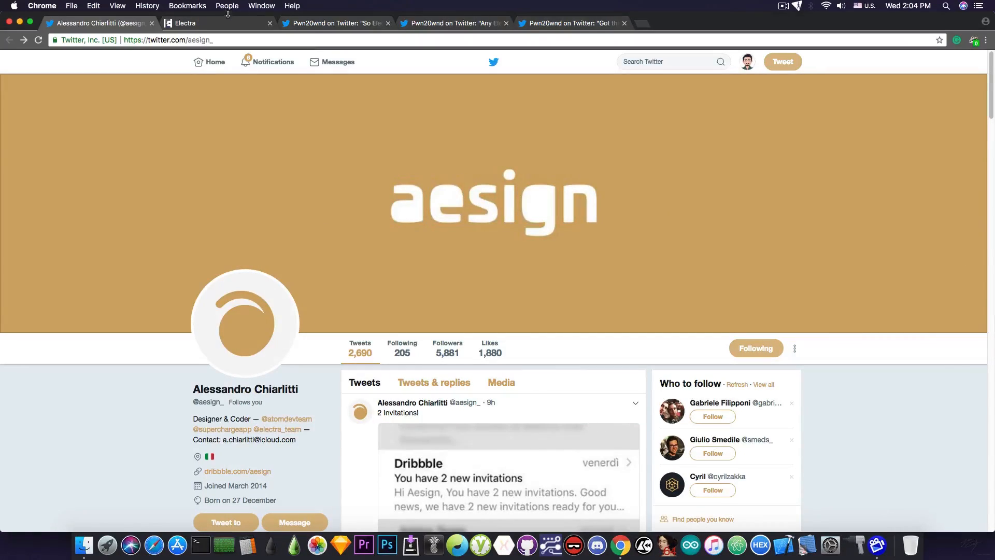
- Switch to the Electra tab showing aesign.github.io with iOS 11.2–11.3.1 compatibility
left_click(215, 22)
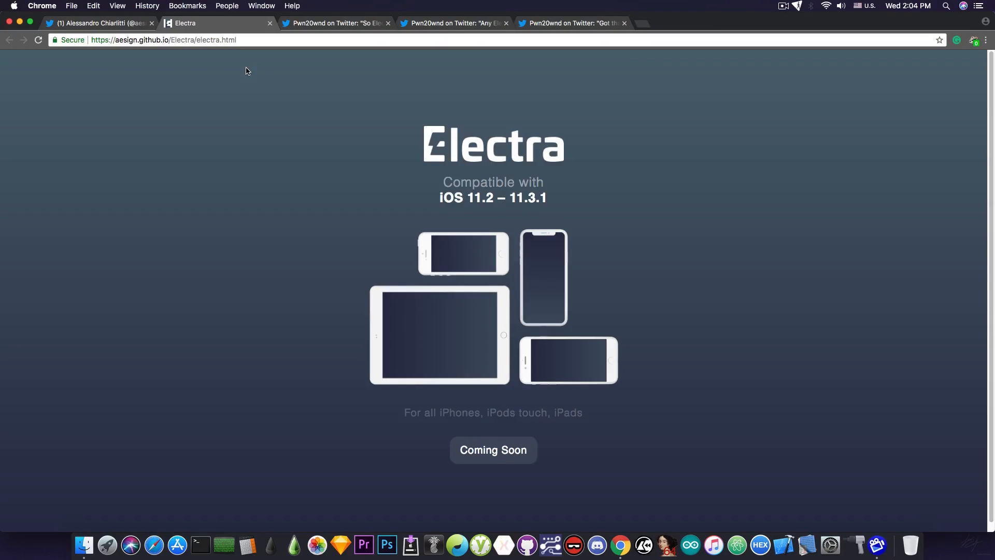
mouse_move(245, 82)
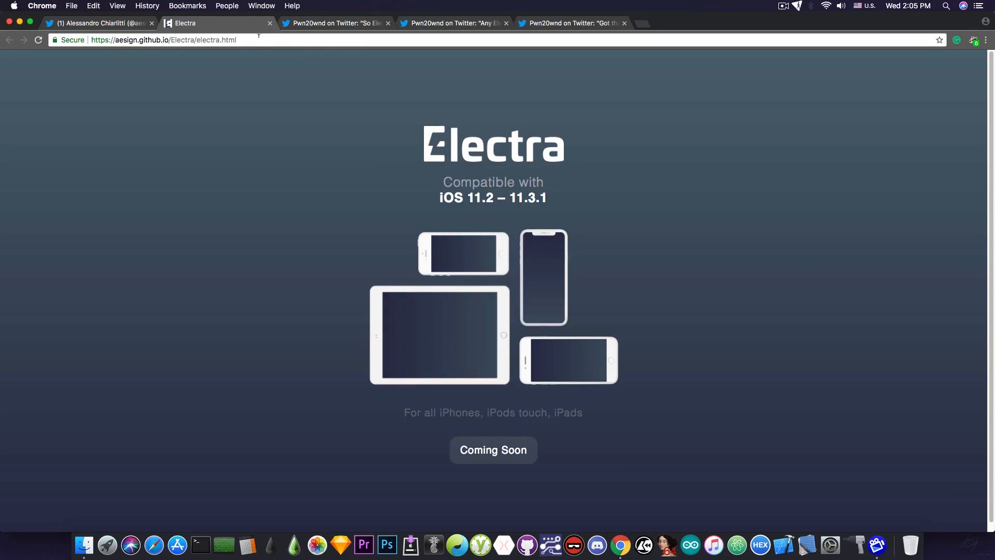
mouse_move(243, 295)
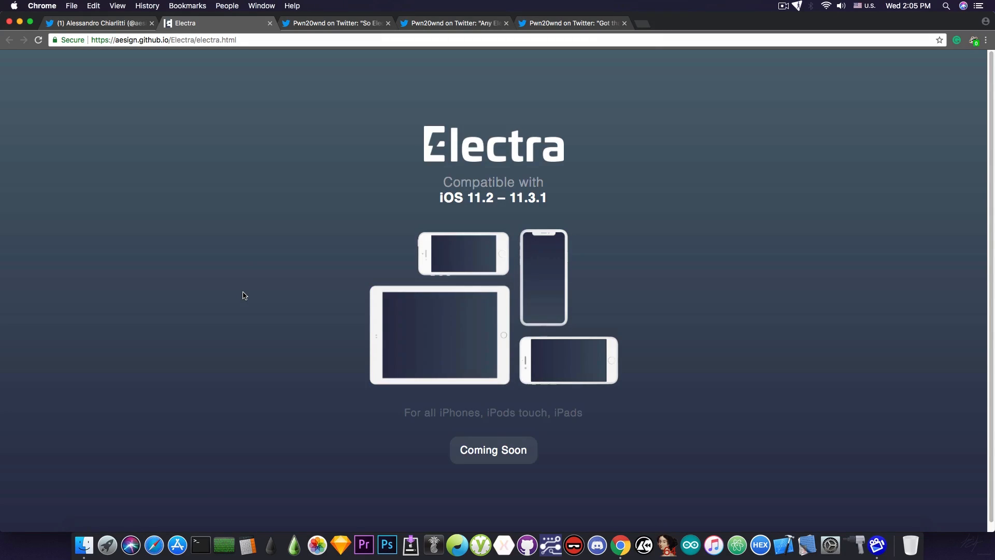
mouse_move(419, 137)
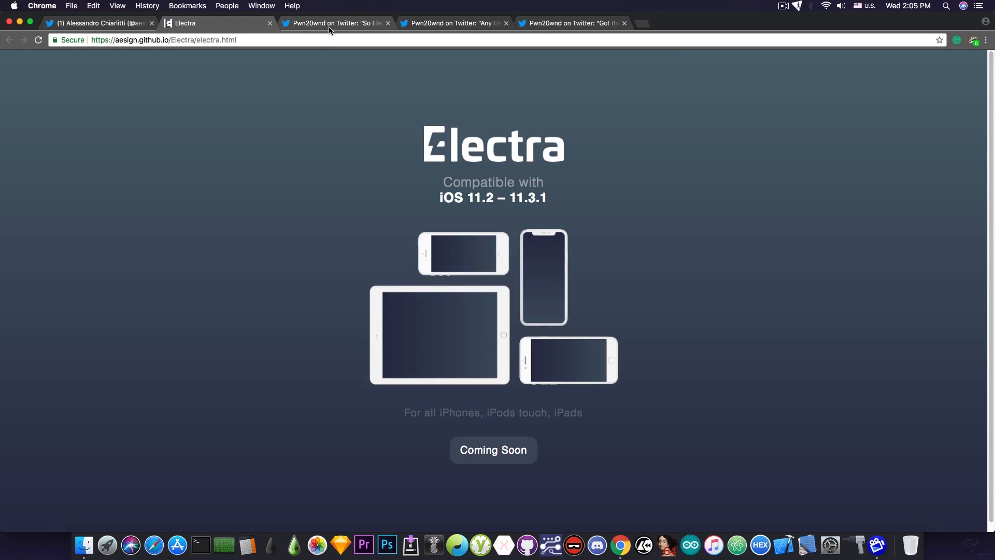
left_click(336, 23)
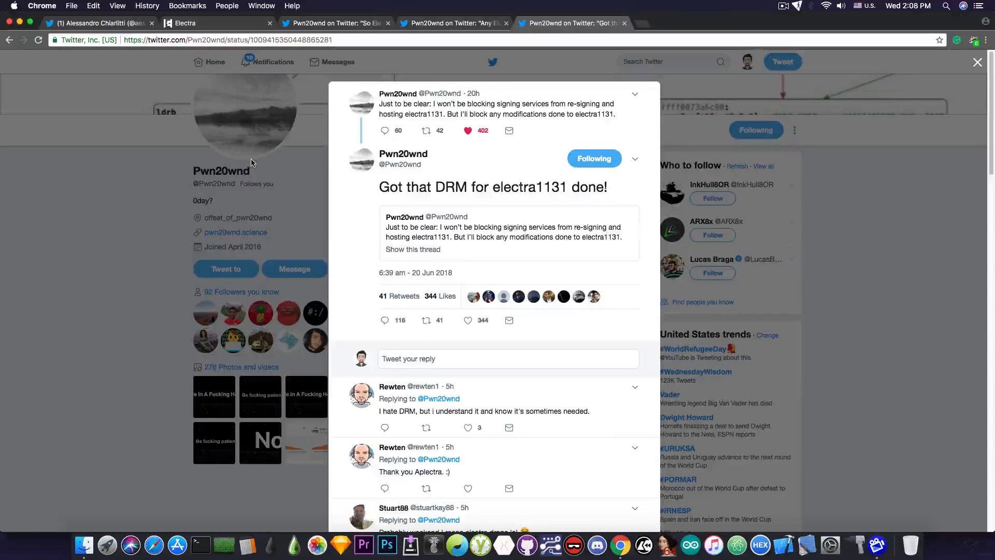
- Switch back to the Electra tab with its iOS 11.2–11.3.1 Coming Soon notice
left_click(216, 22)
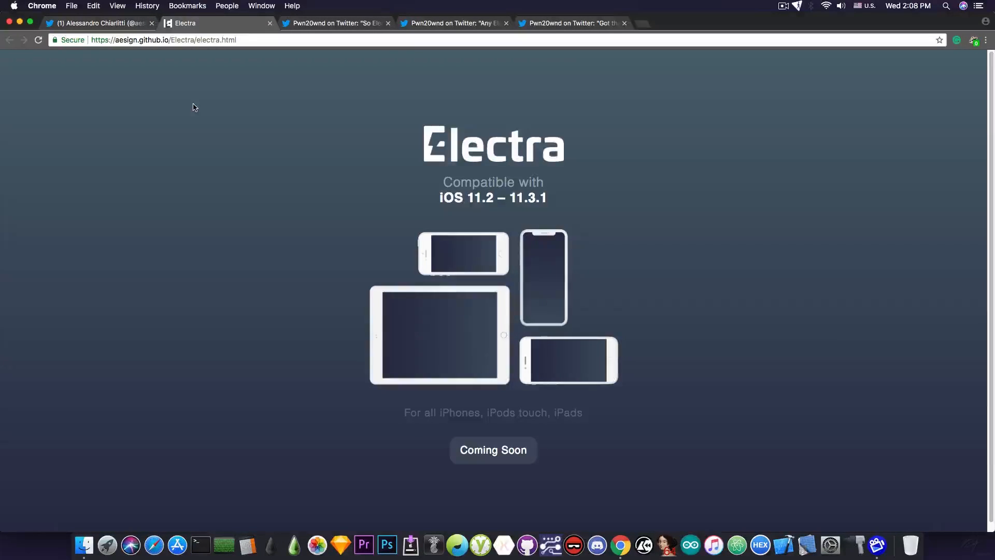
mouse_move(269, 180)
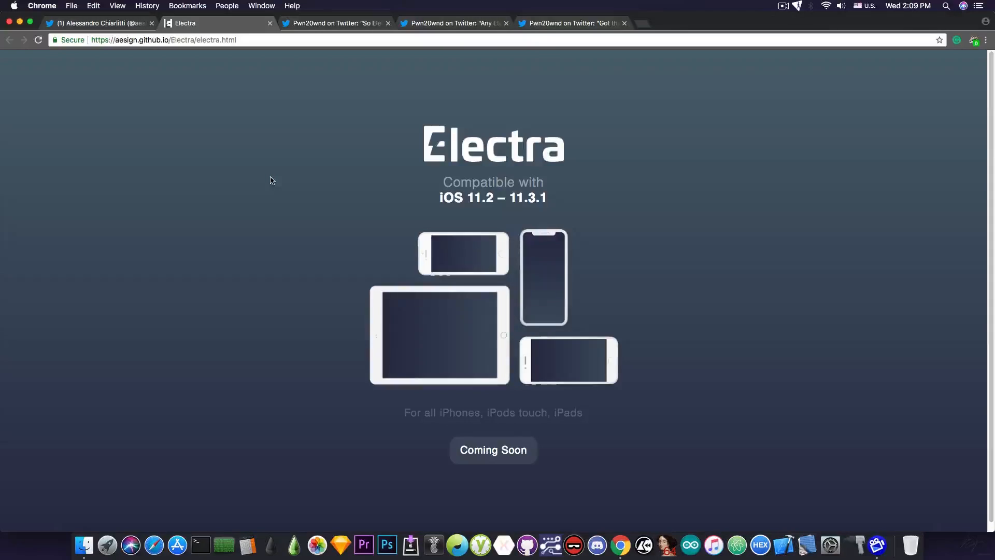